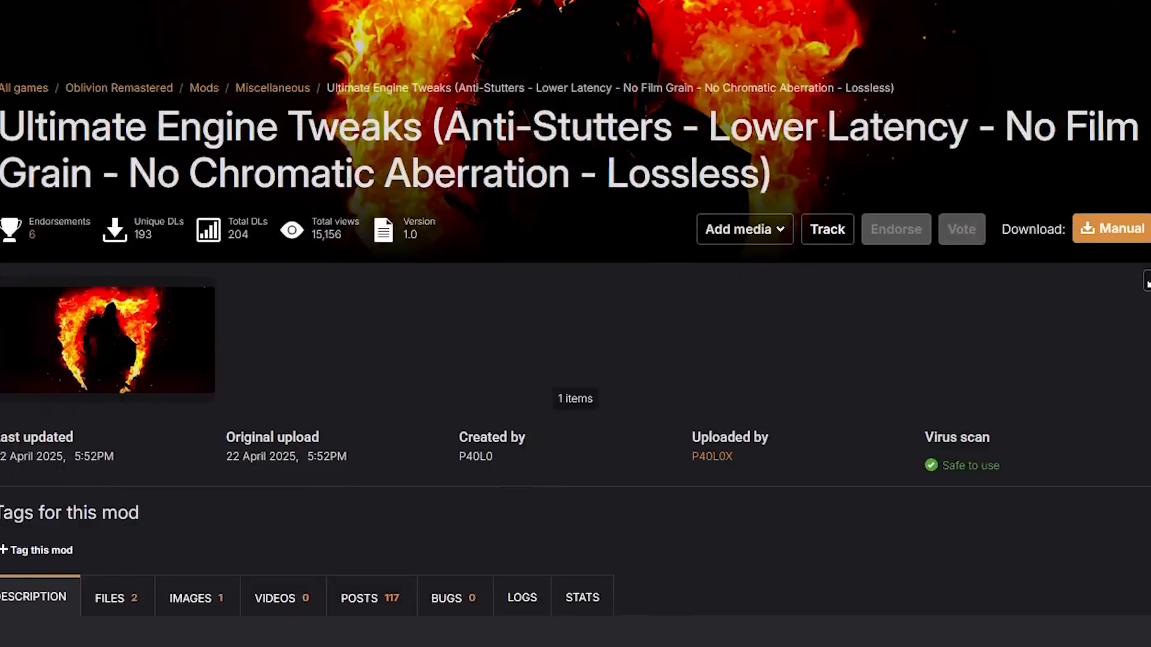
Create a new folder named 'Mod List' beside the Oblivion Remastered shortcut.
scroll("down", 3)
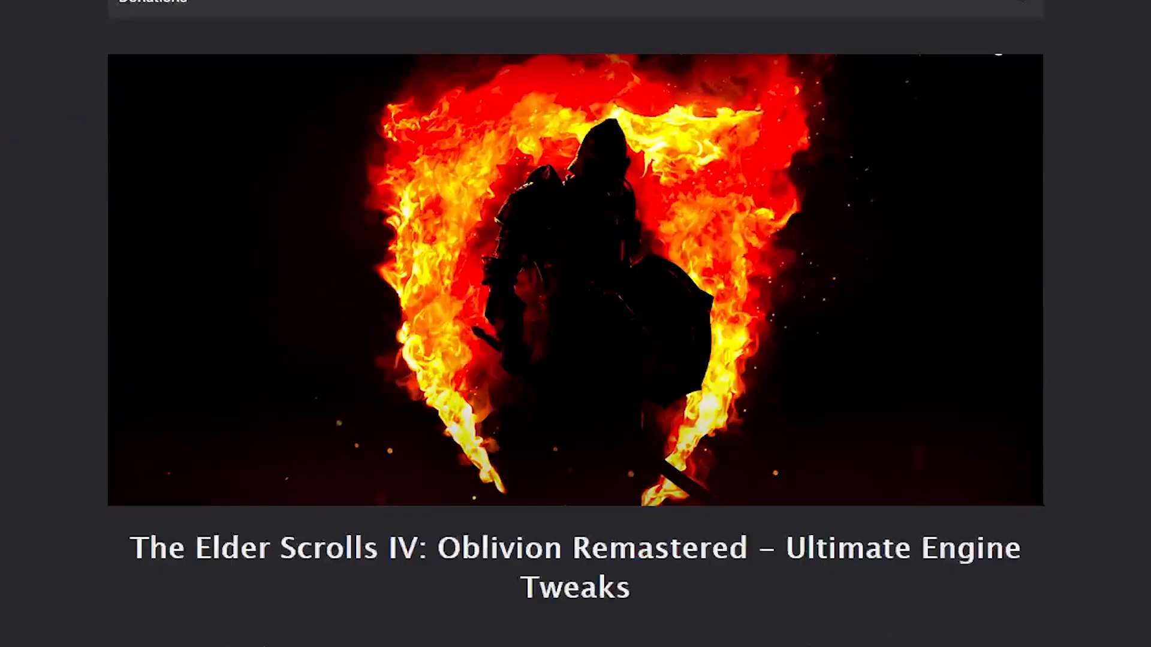
scroll("down", 3)
type("Mod")
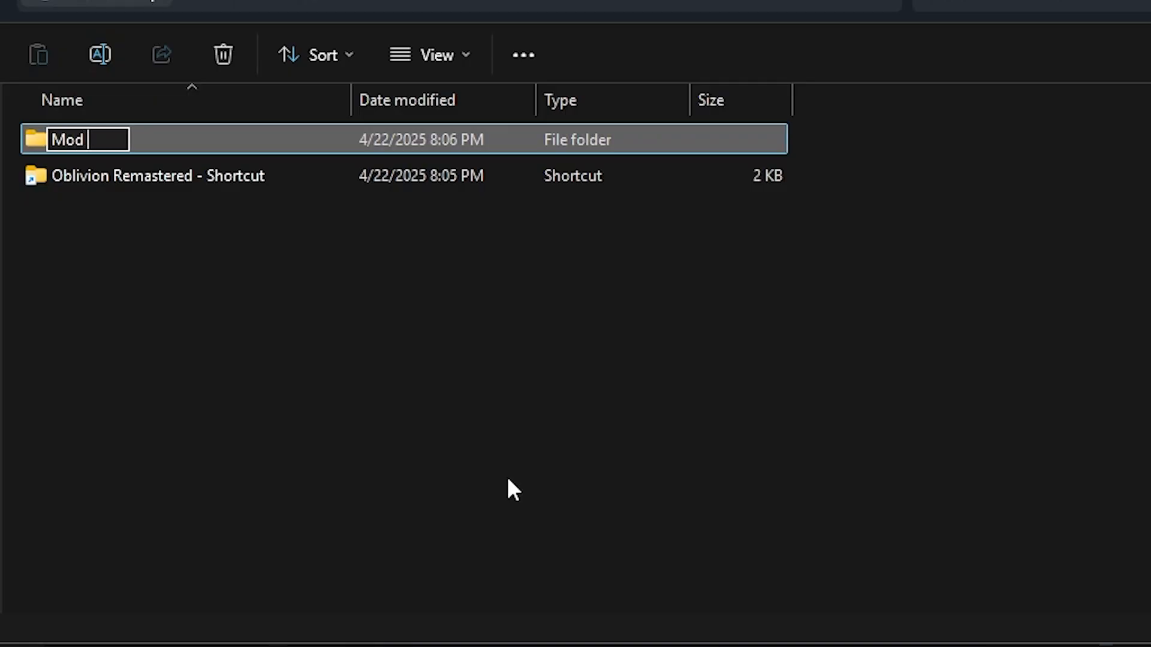
type("List")
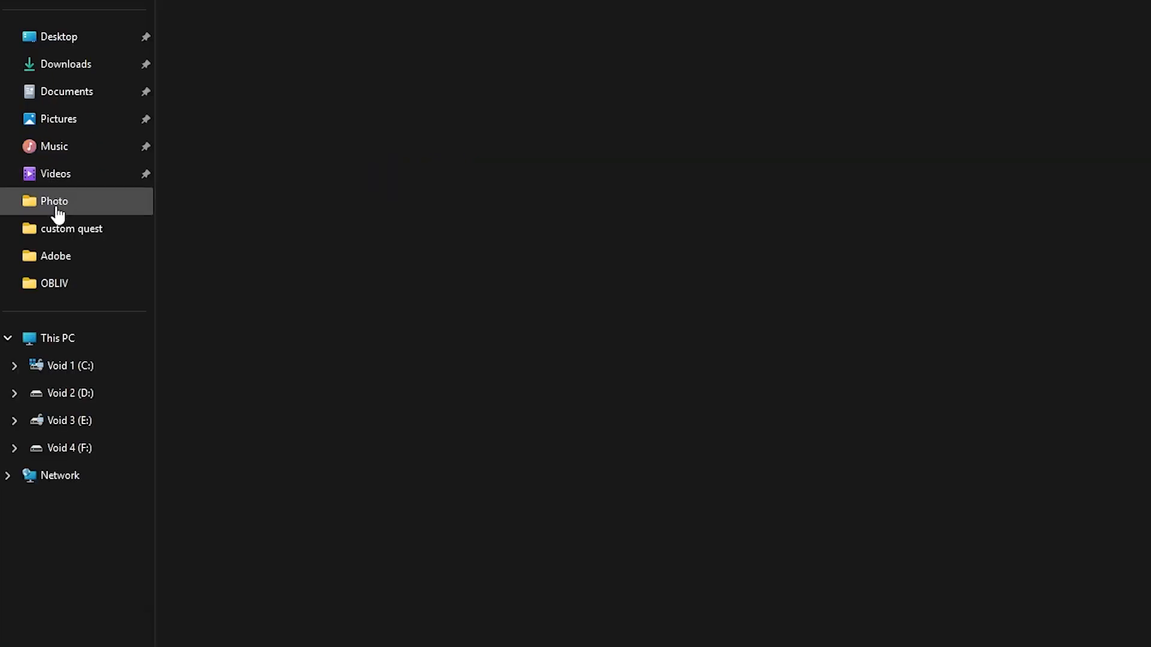
Go from the C: drive through Steam to steamapps\common, showing the Oblivion Remastered folder.
left_click(68, 366)
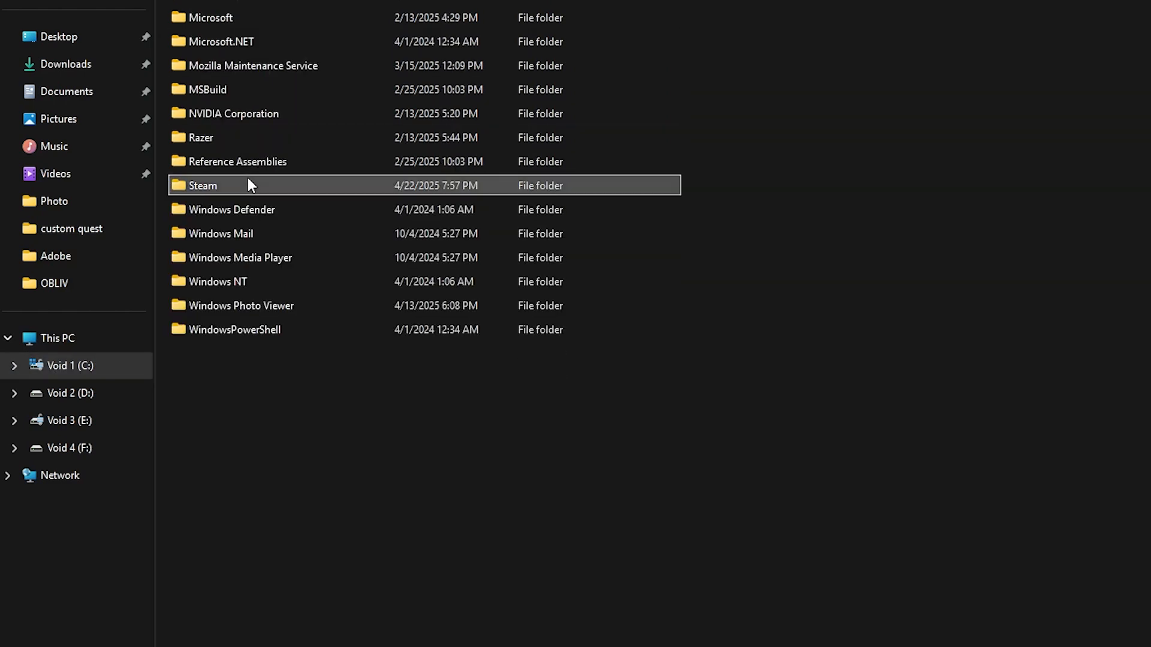
double_click(201, 185)
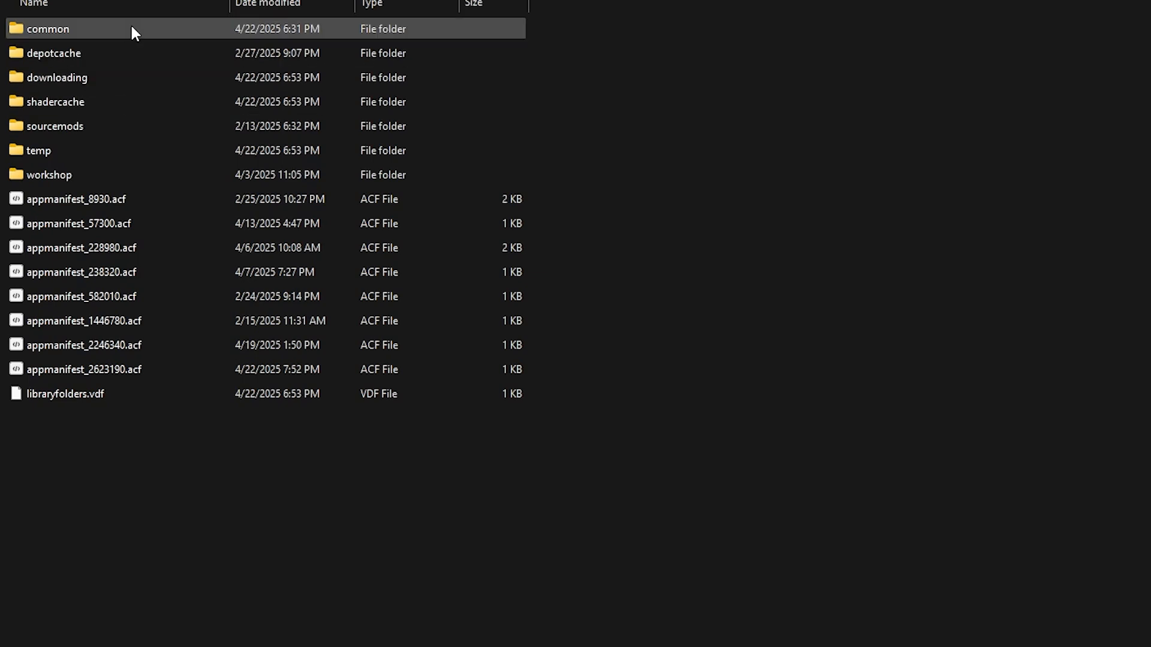
double_click(47, 28)
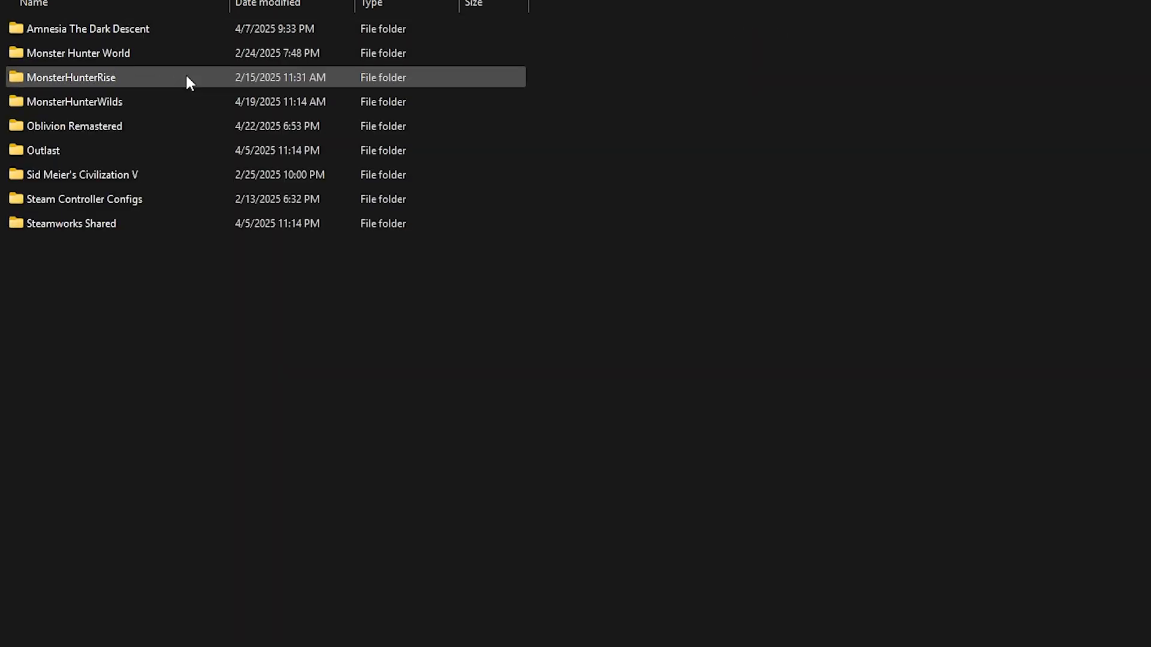
right_click(73, 125)
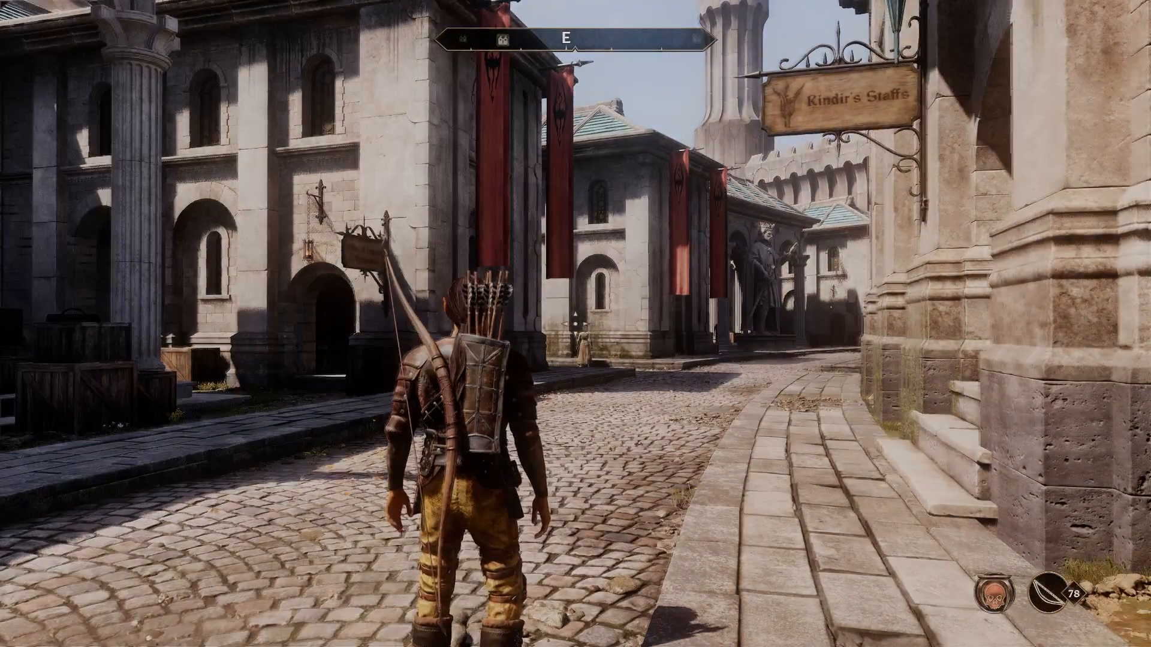
right_click(75, 125)
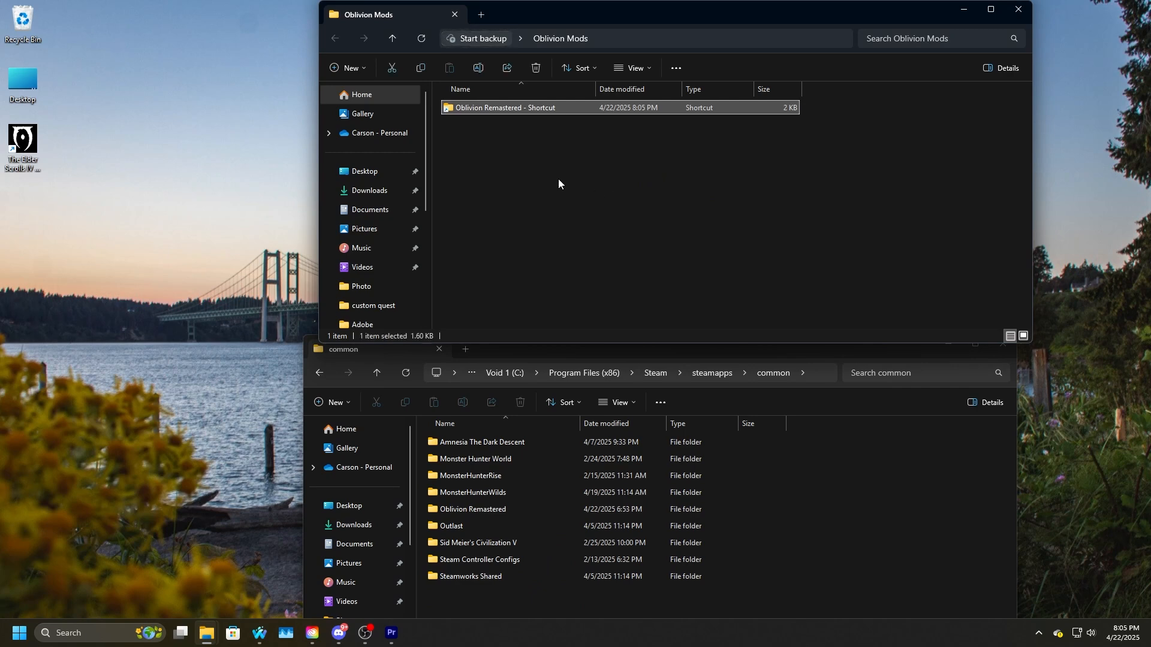
Paste the Oblivion Remastered shortcut into Documents\My Games and begin renaming it.
left_click(558, 220)
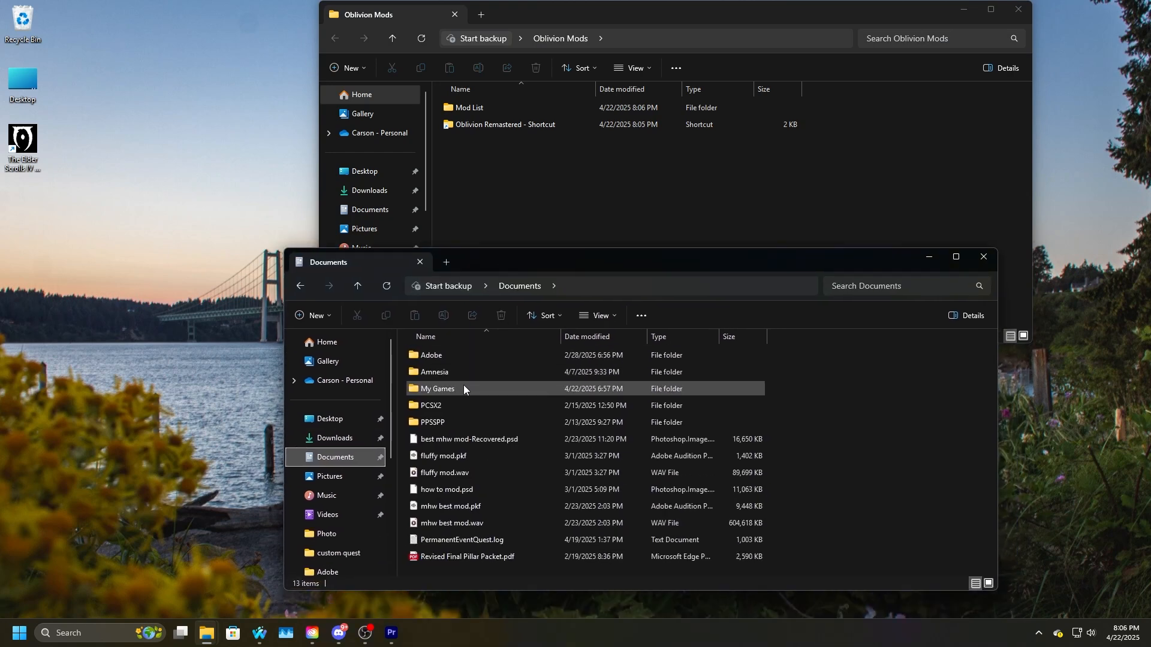
double_click(437, 389)
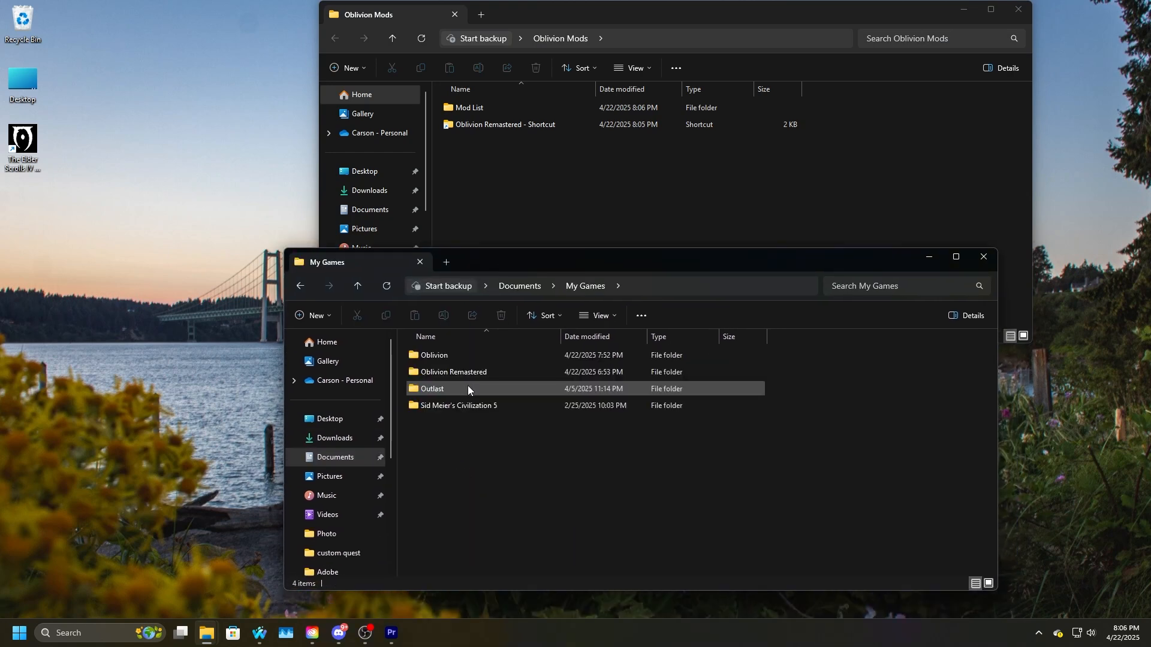
right_click(453, 373)
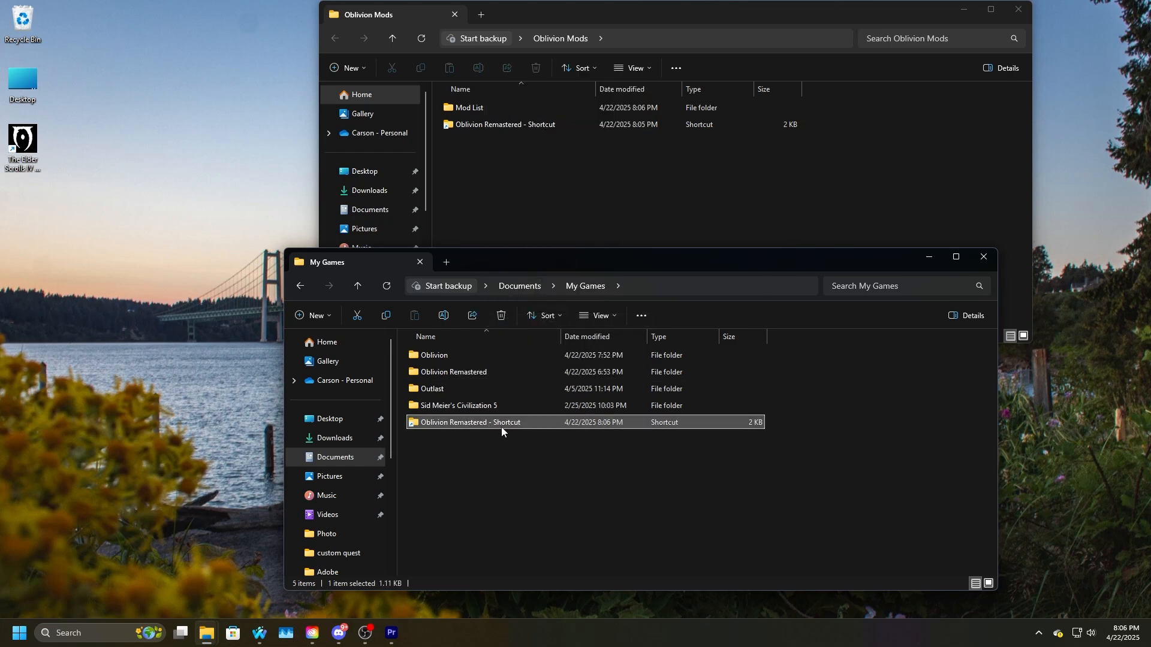
left_click(468, 422)
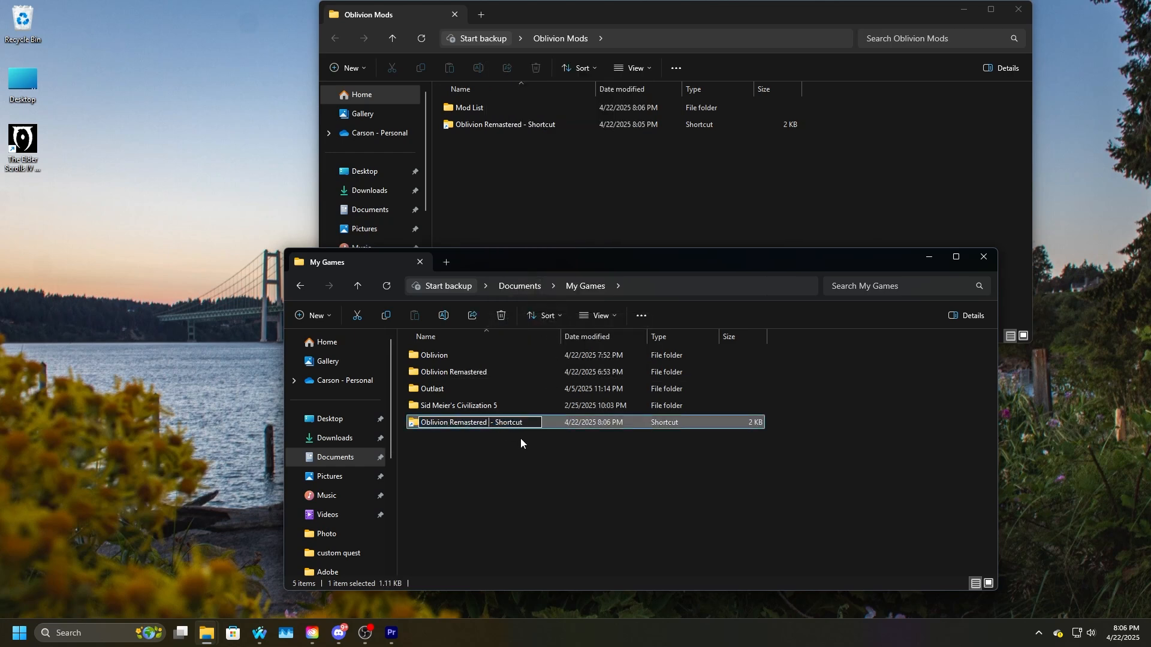
type("M")
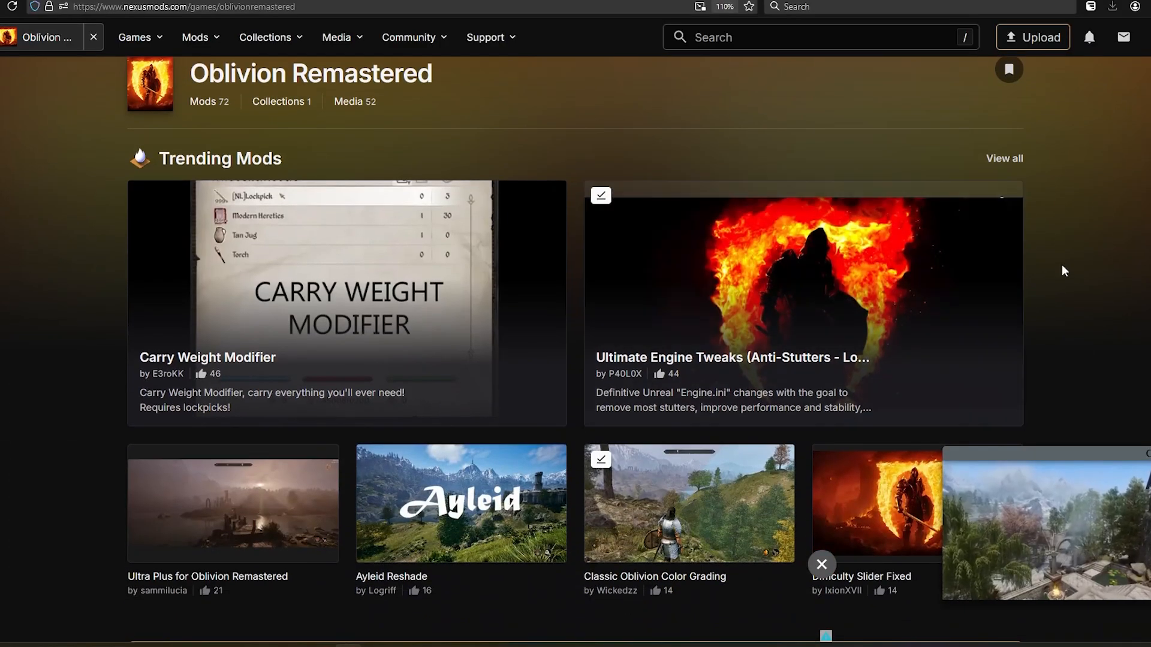
Scroll the Nexus Mods list to Skip Launch Videos, No-HUD-No-Effects and No Compass.
scroll("down", 3)
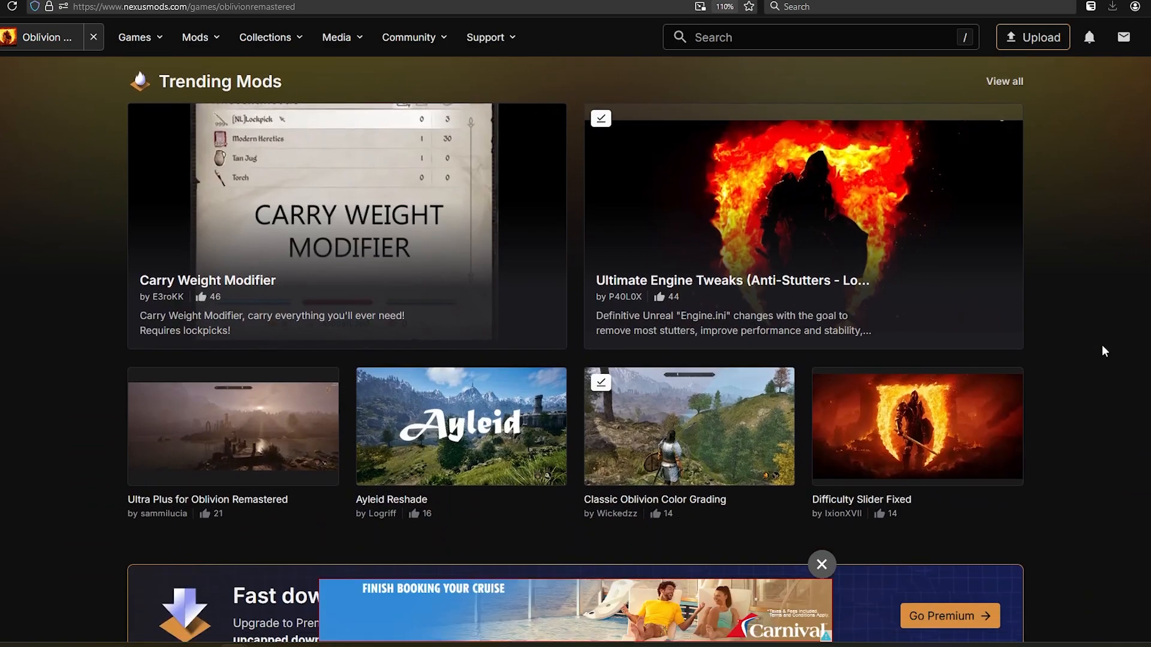
scroll("down", 3)
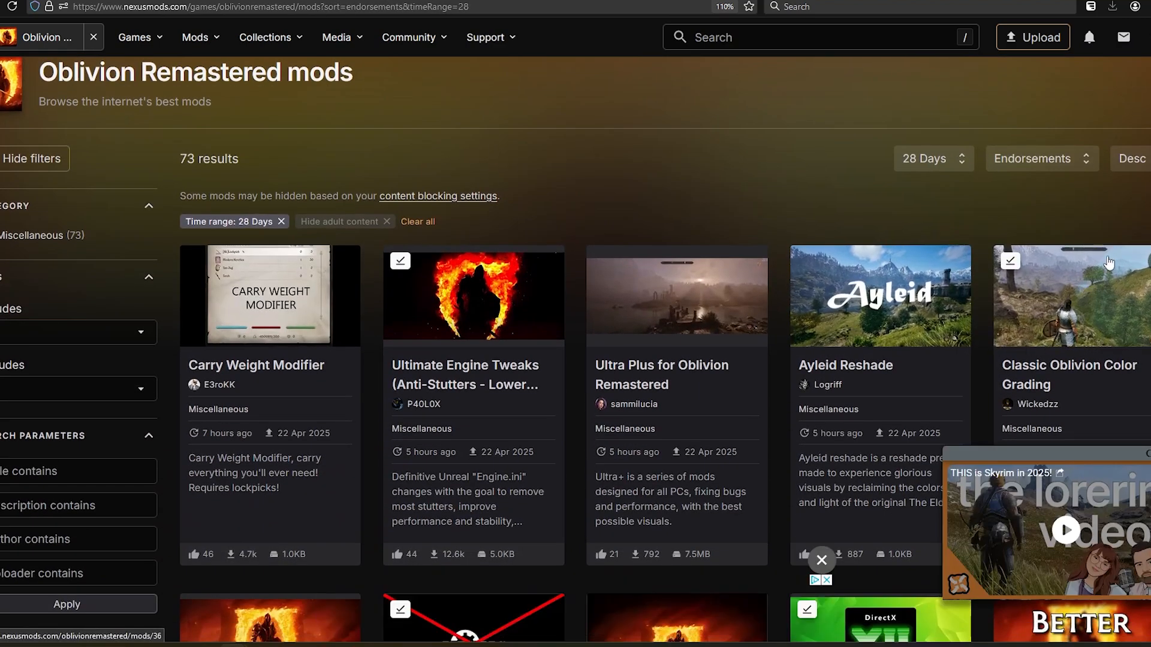
scroll("down", 3)
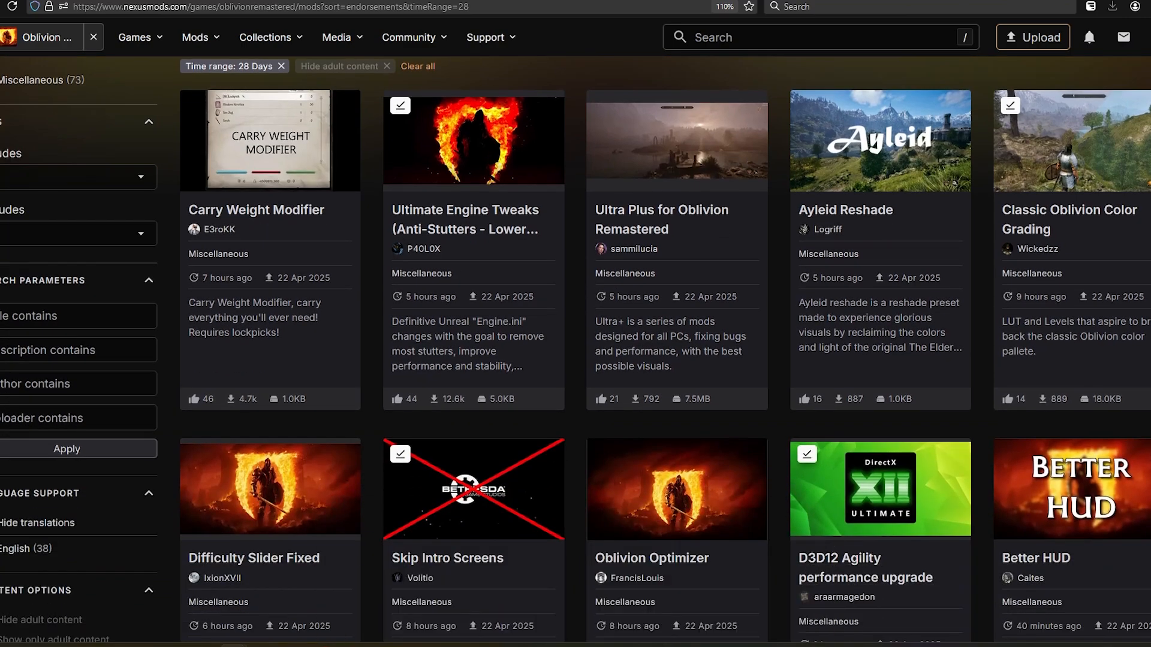
scroll("down", 3)
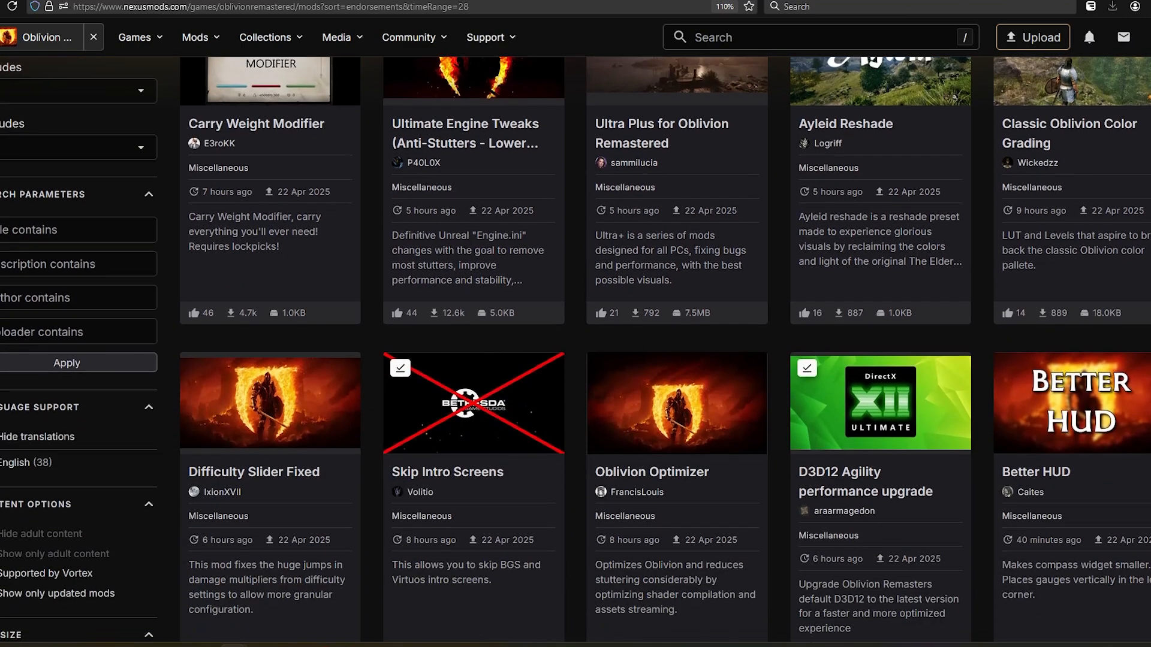
scroll("down", 3)
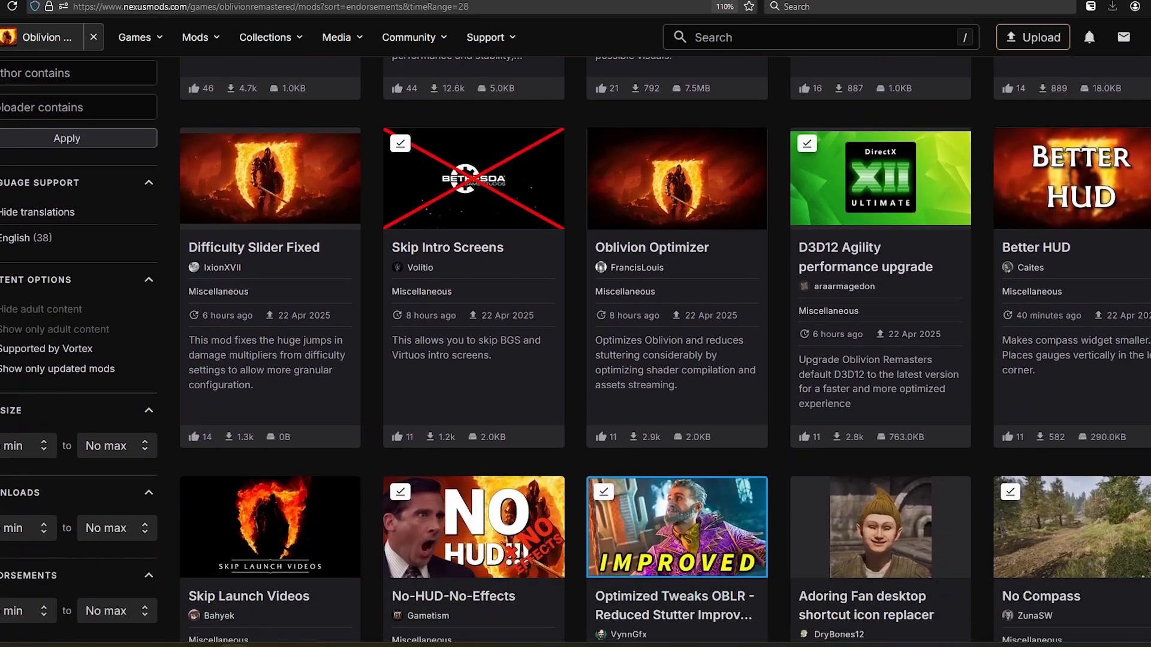
scroll("down", 3)
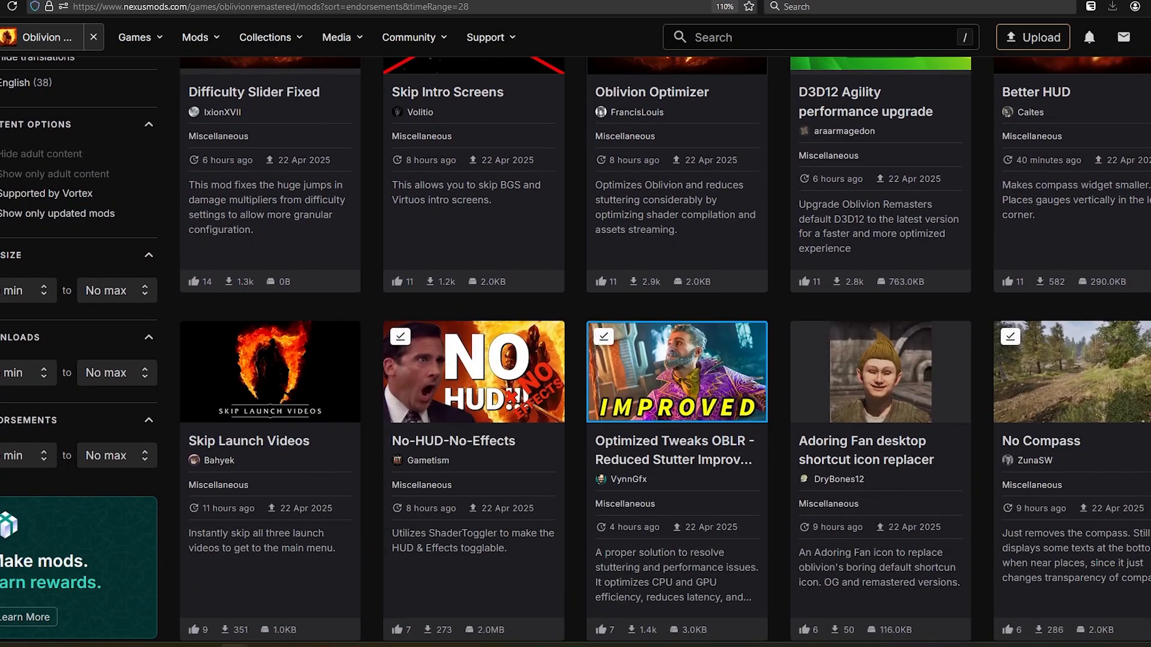
scroll("down", 3)
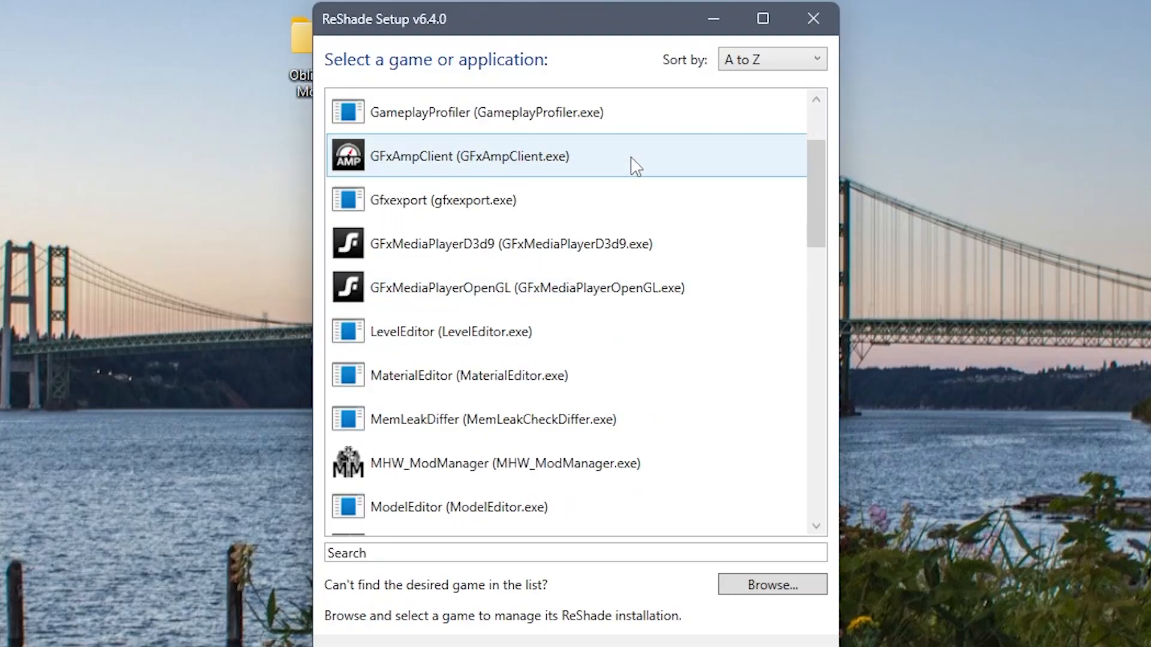
Scroll ReShade Setup's game list, then open Oblivion Remastered\Engine\Binaries\Win64.
scroll("down", 3)
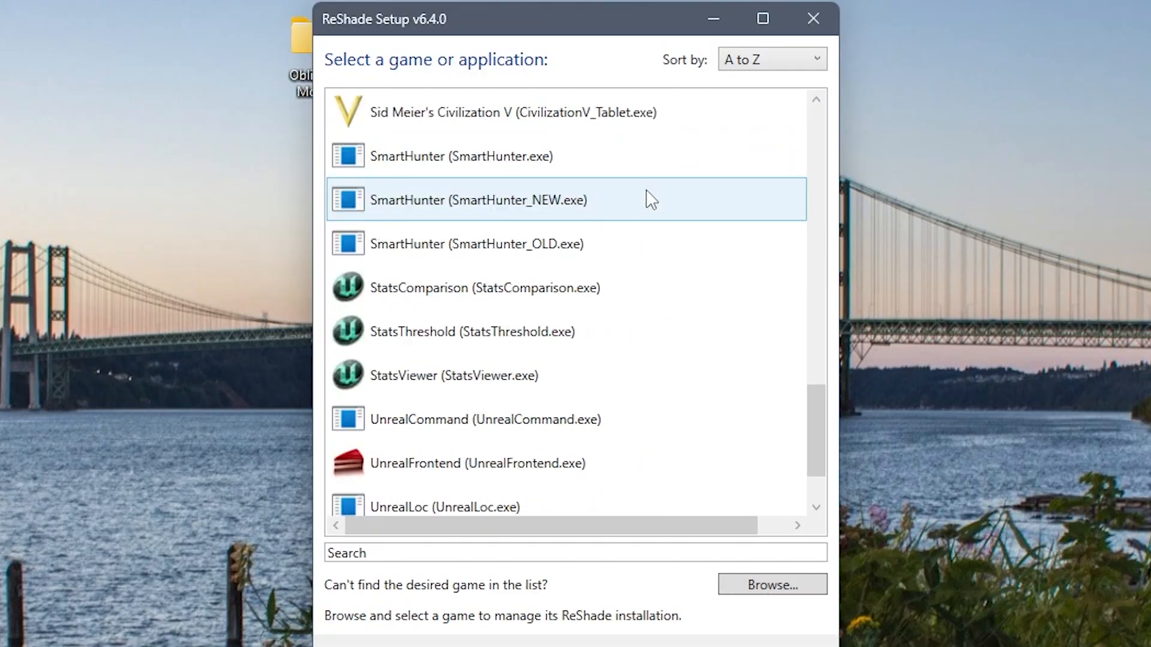
scroll("down", 3)
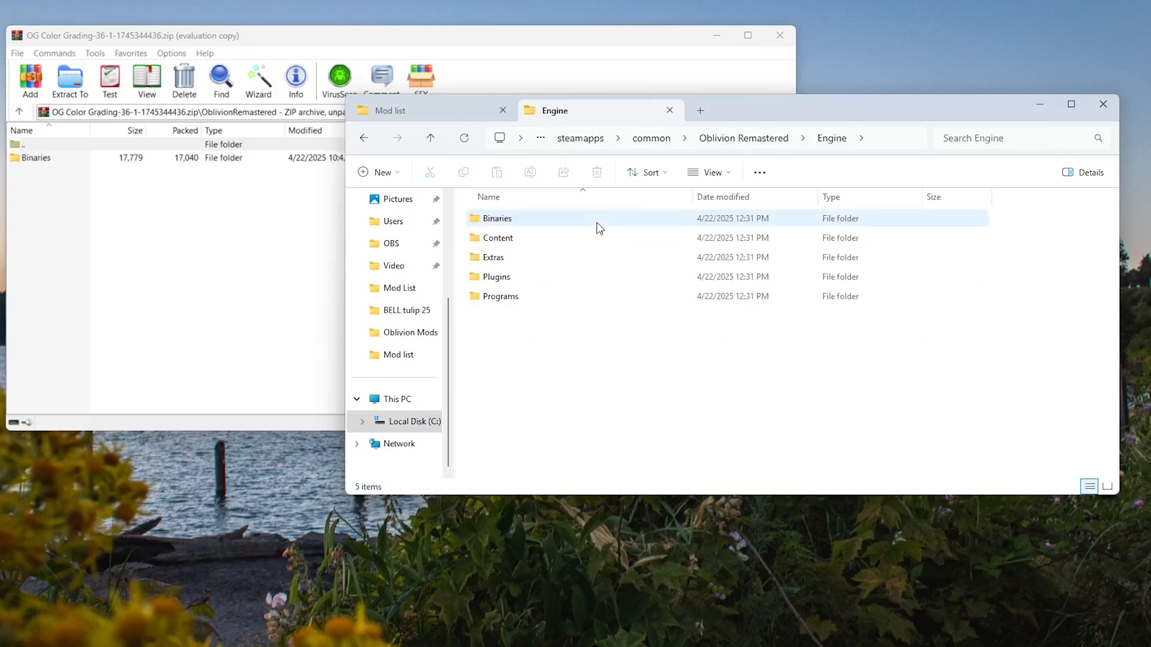
double_click(497, 218)
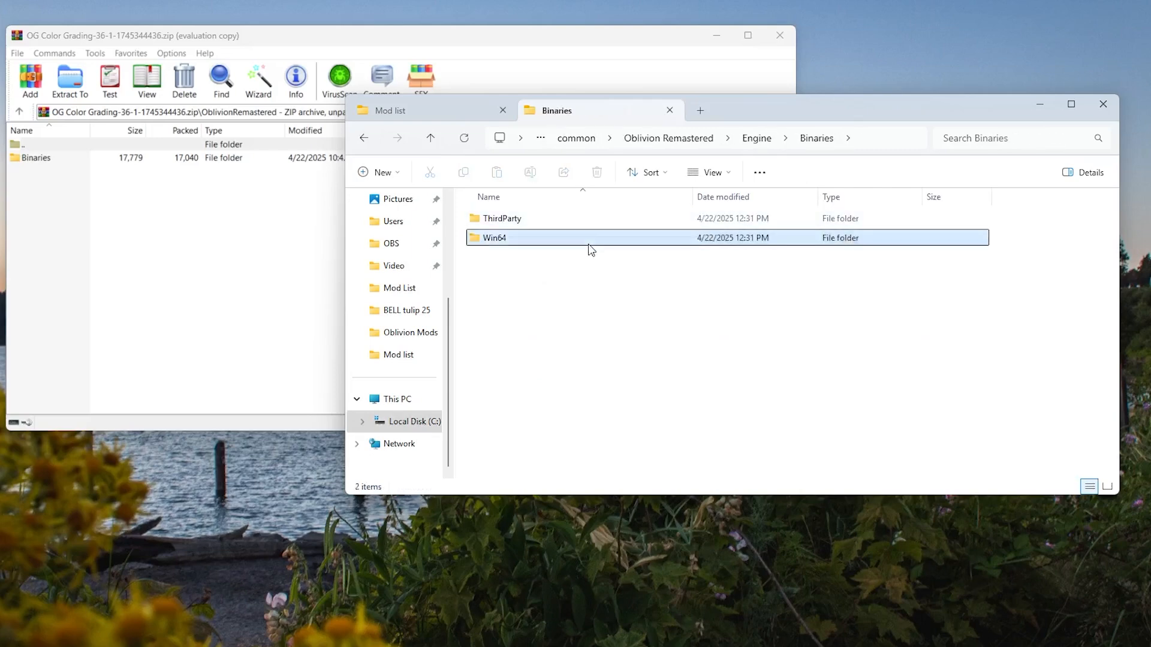
double_click(493, 238)
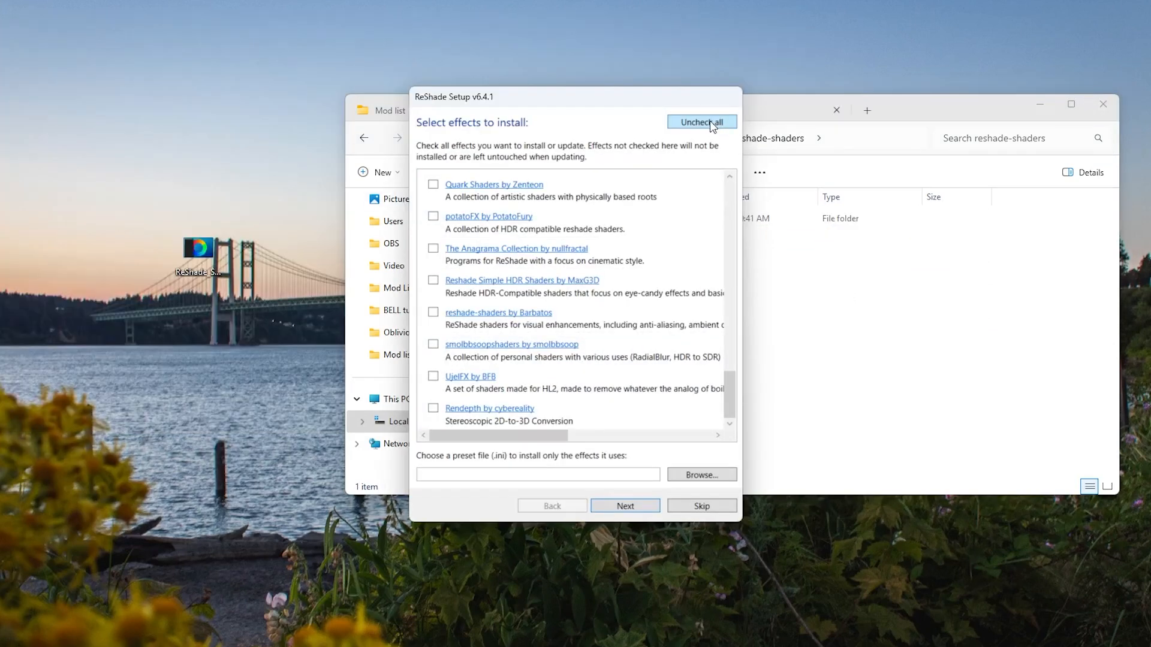
Check all effects, load Rabbit's Realistic Oblivion Reshade.ini from Binaries, install and finish.
left_click(700, 121)
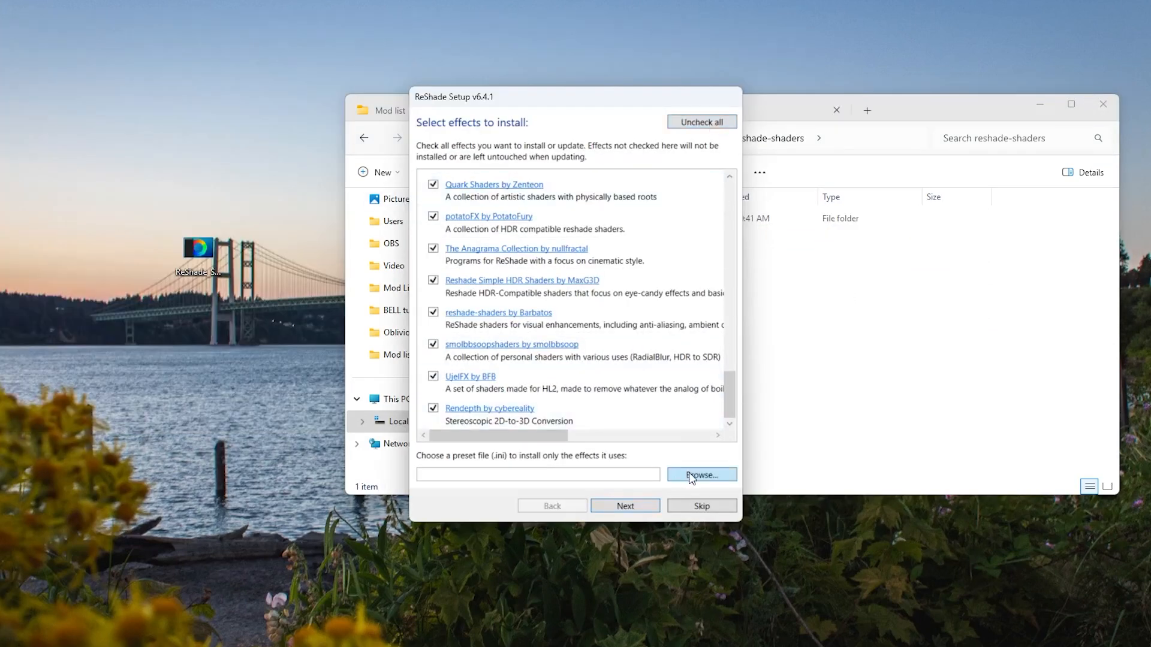
left_click(700, 474)
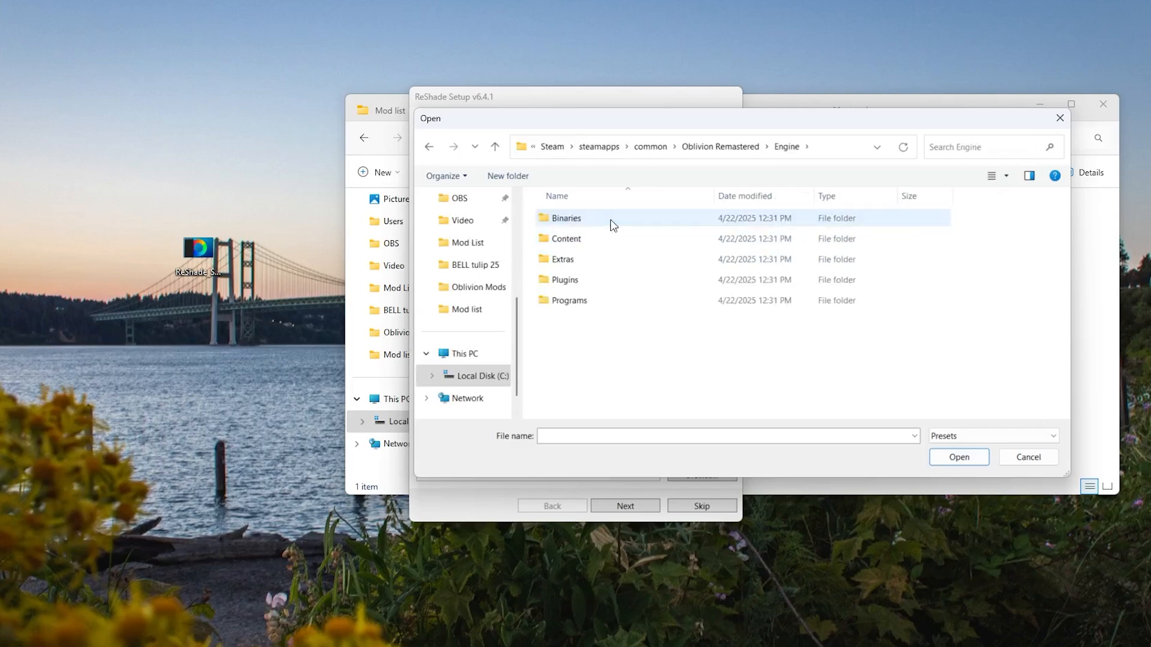
double_click(565, 217)
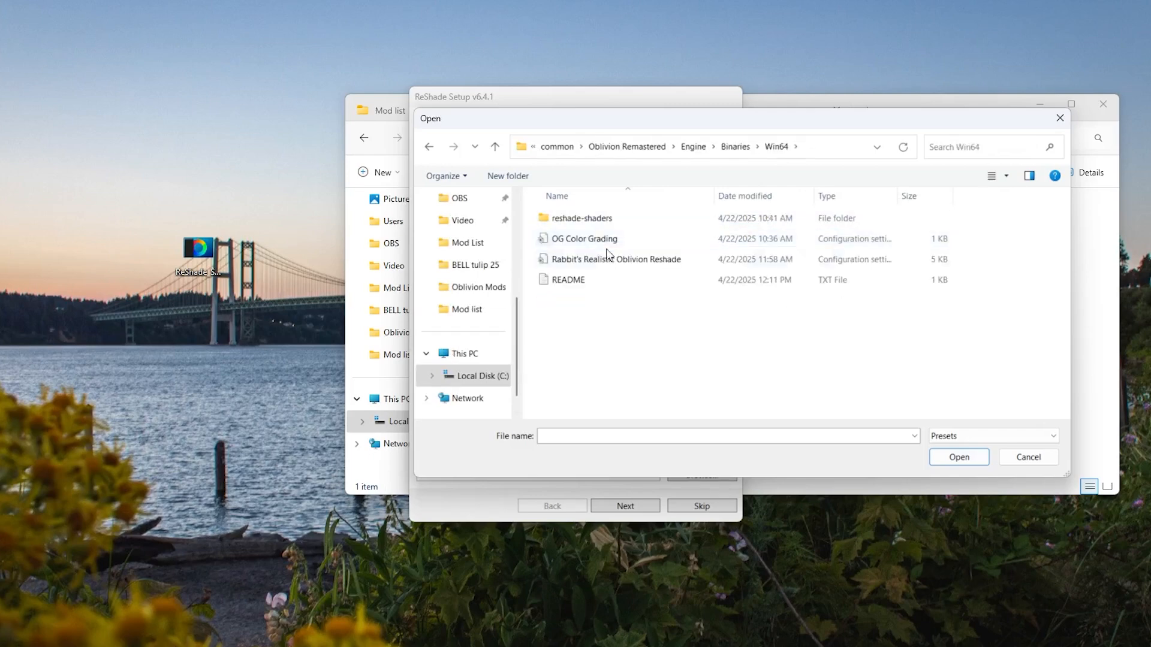
left_click(615, 259)
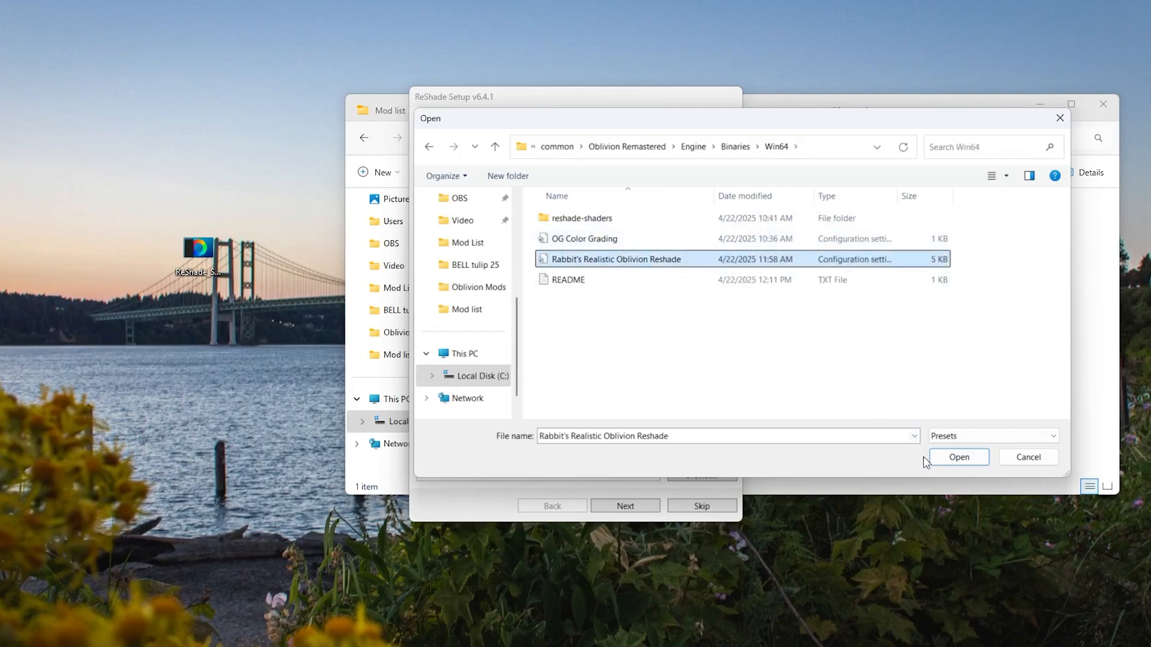
left_click(958, 457)
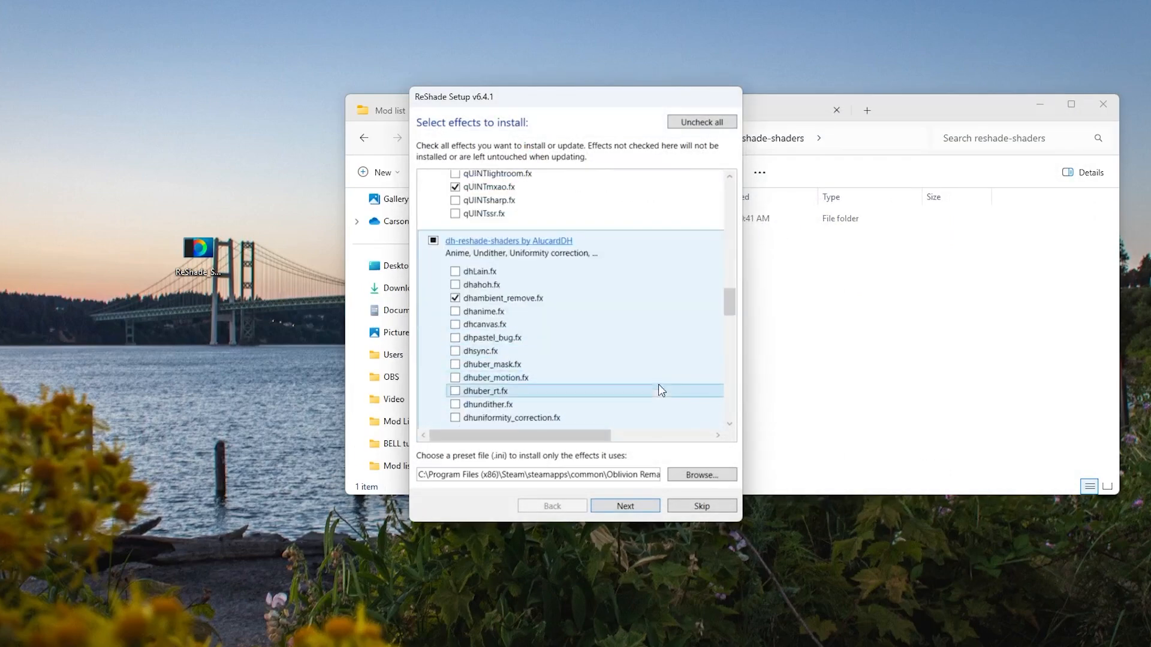
left_click(624, 505)
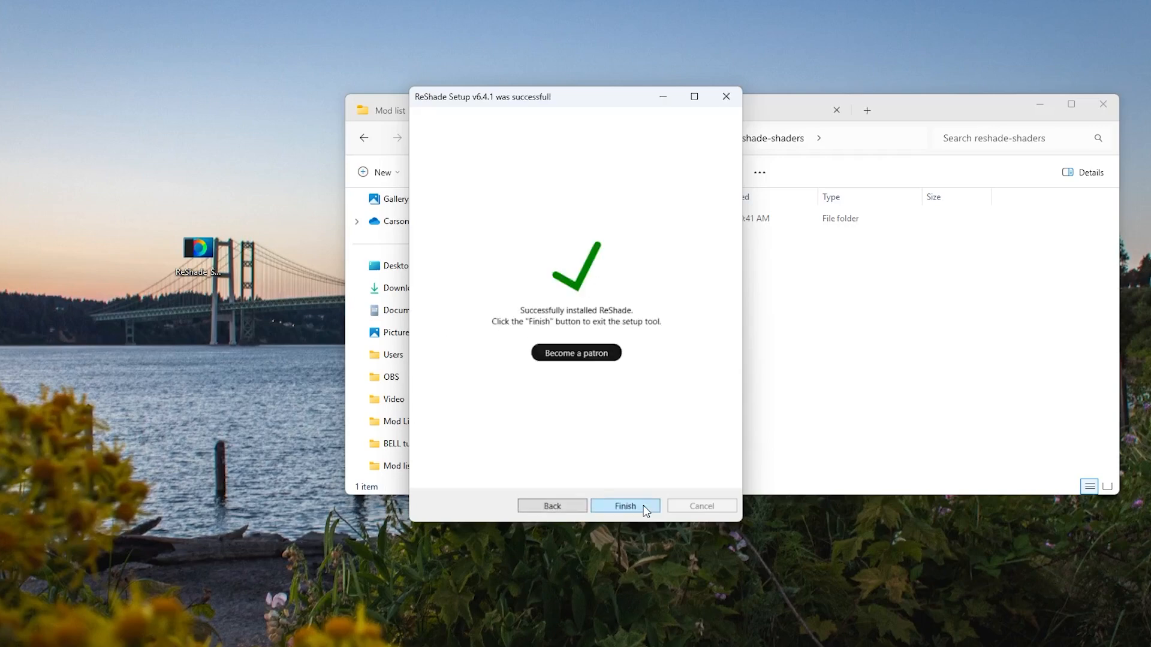
left_click(623, 505)
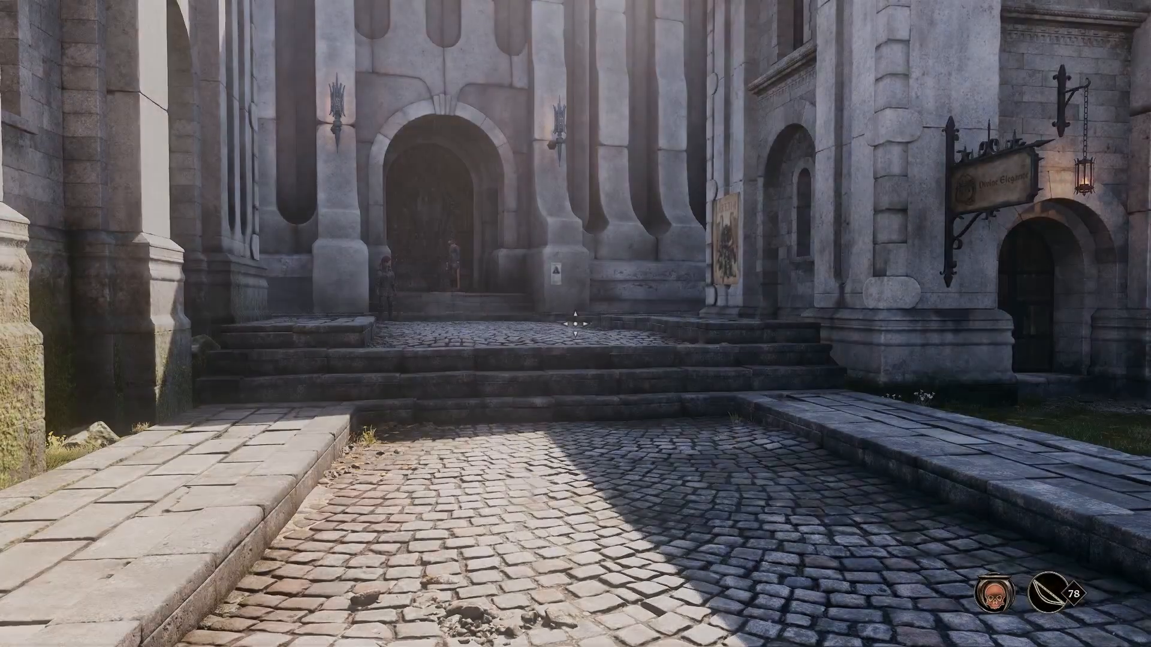
Open the ReShade overlay with Home while in-game near the stone archway.
key("Home")
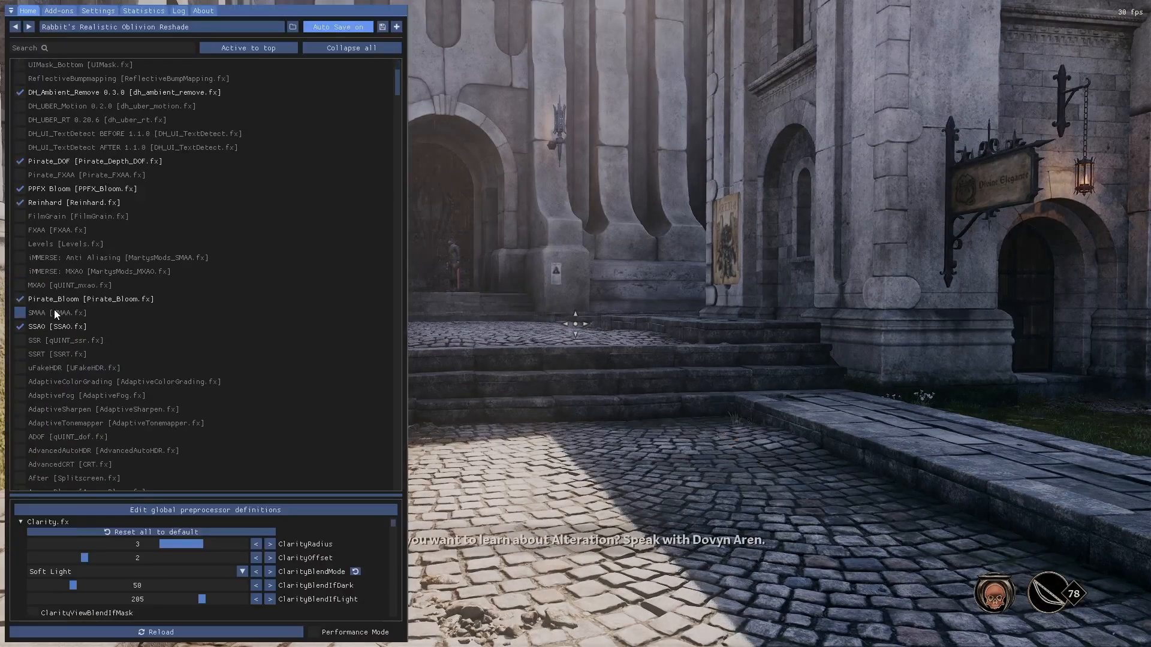
Tick Daltonize [Daltonize.fx] at the top of ReShade's effects list.
left_click(20, 313)
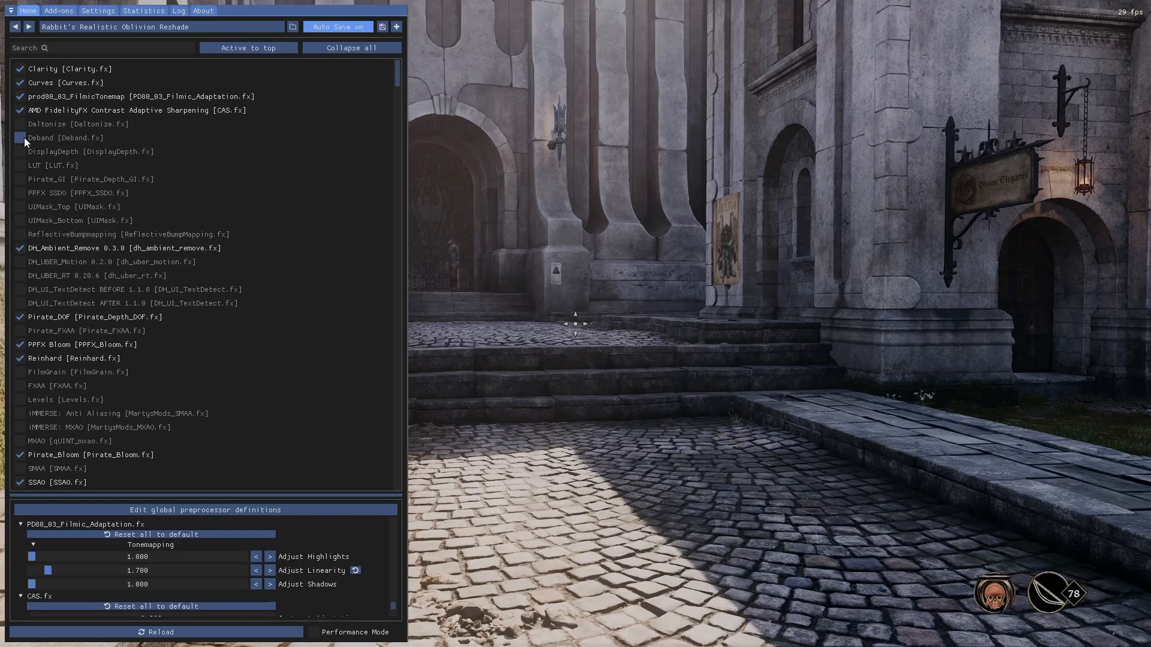
left_click(20, 124)
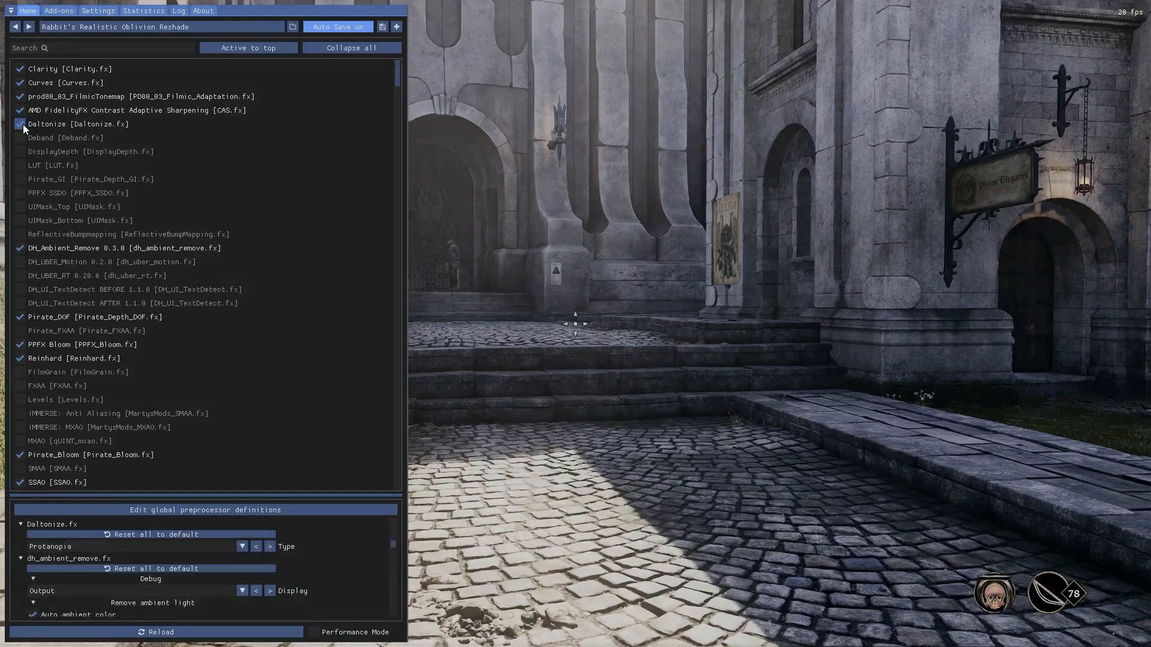